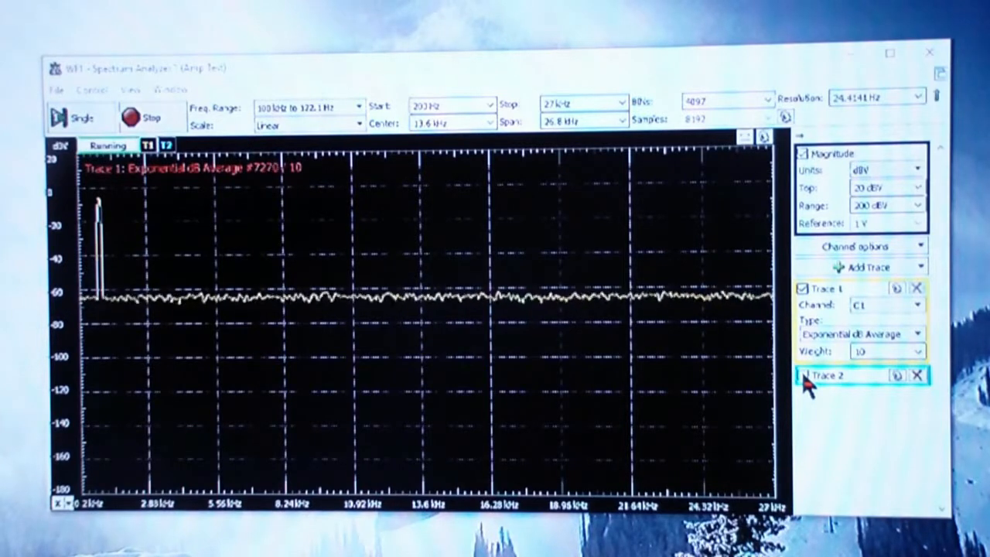
Step: Enable Trace 2 for channel C2 and hide Trace 1 on the spectrum
{"action": "left_click", "coordinate": [803, 375]}
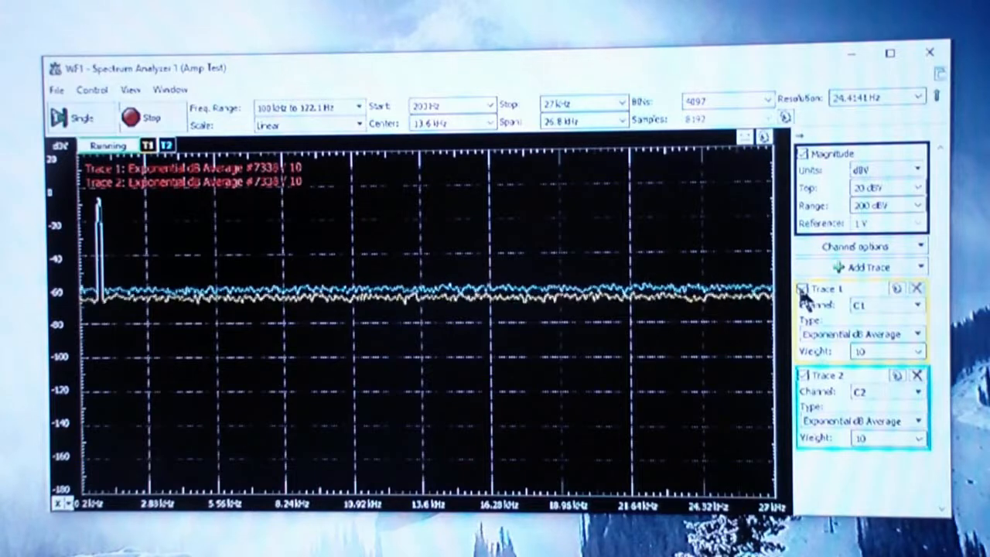
{"action": "left_click", "coordinate": [802, 288]}
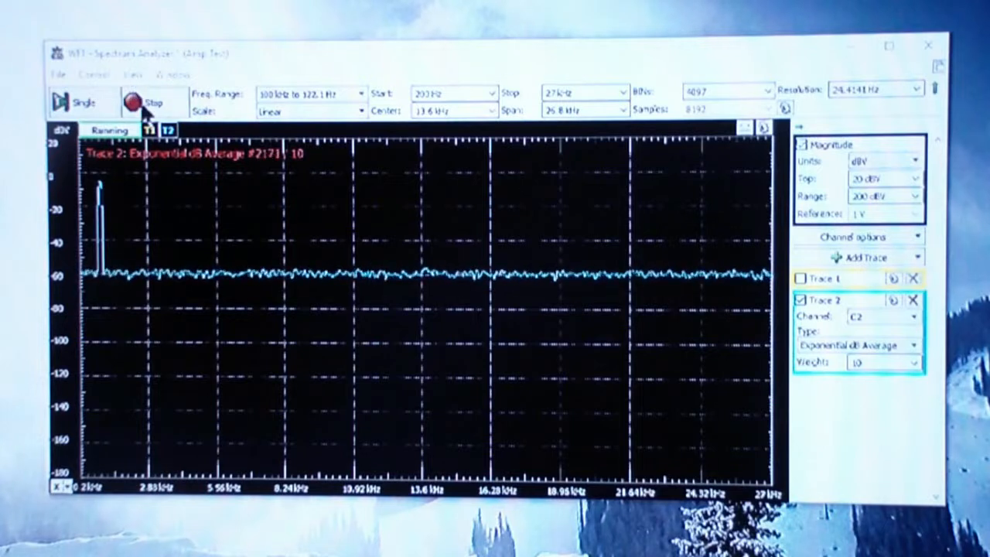
Step: Stop acquisition to freeze the channel 2 spectrum near −60 dBV
{"action": "left_click", "coordinate": [143, 103]}
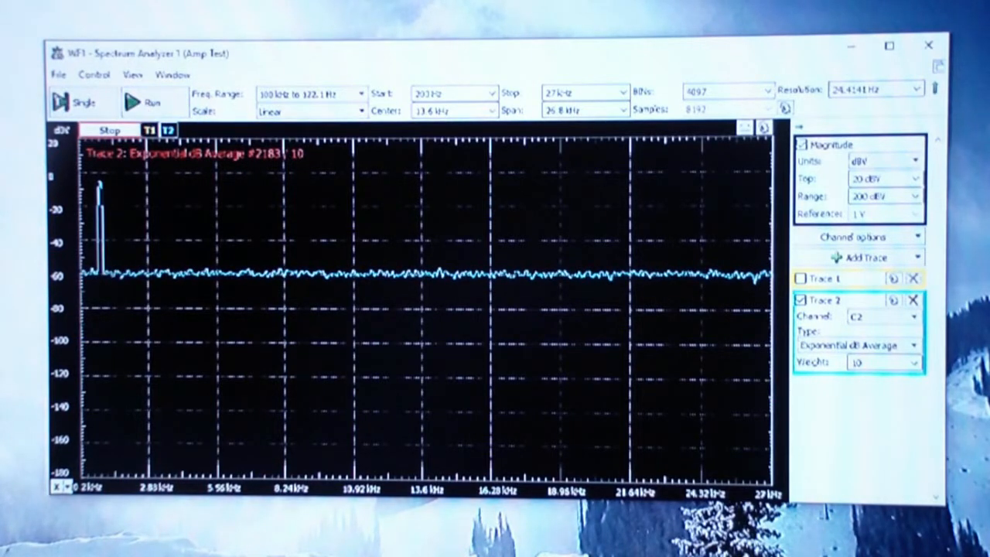